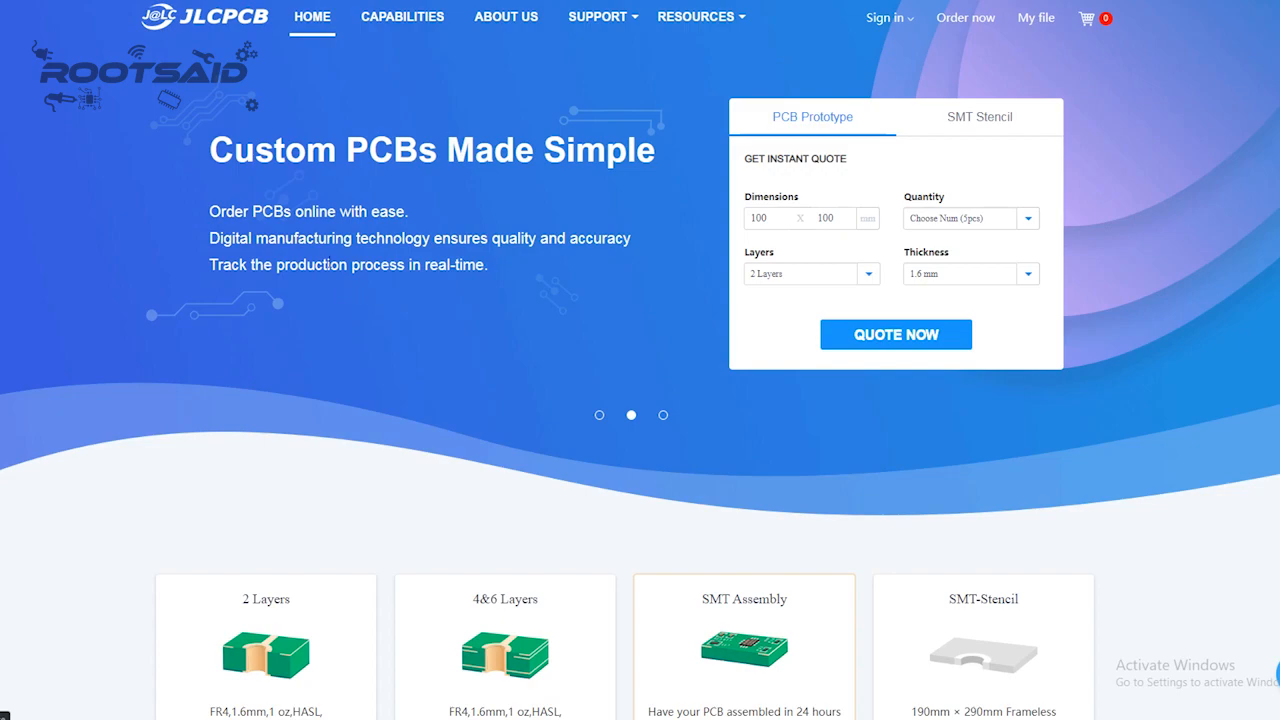
{"action": "mouse_move", "coordinate": [232, 67]}
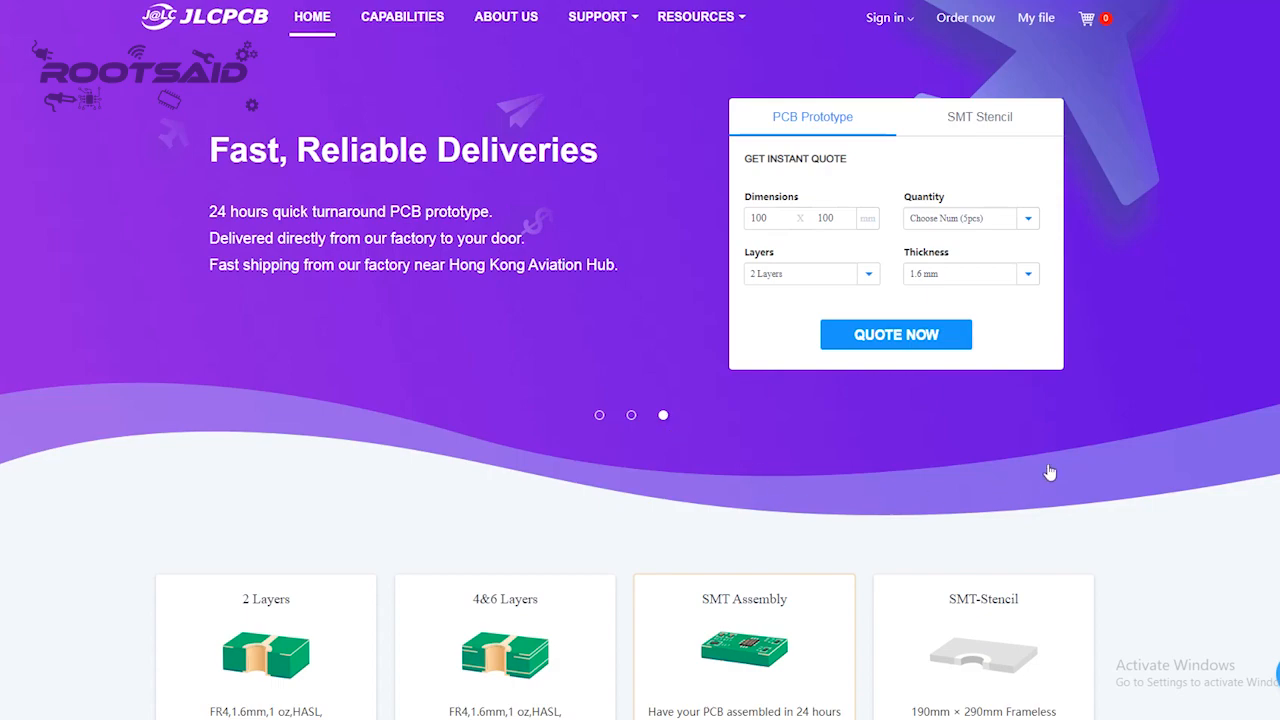
Step: Search the JLCPCB SMT Parts Library for 'solid state rel'
{"action": "scroll", "scroll_direction": "down", "scroll_amount": 3}
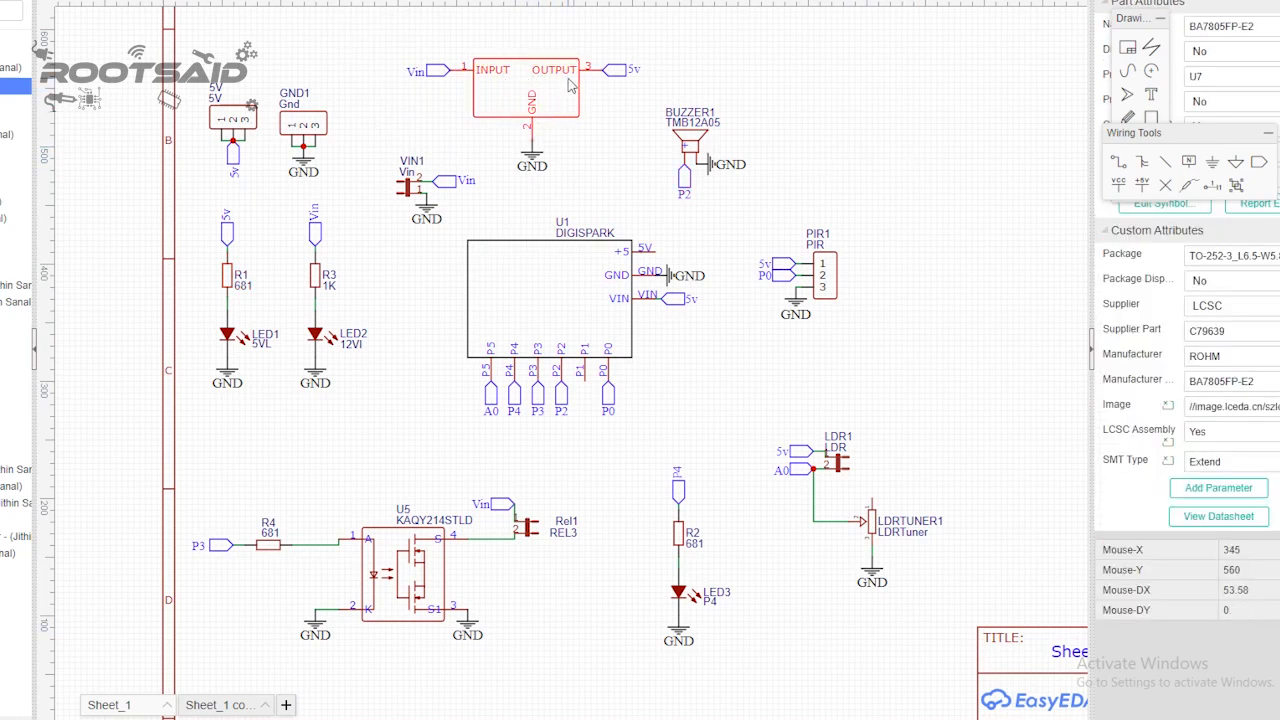
{"action": "mouse_move", "coordinate": [578, 168]}
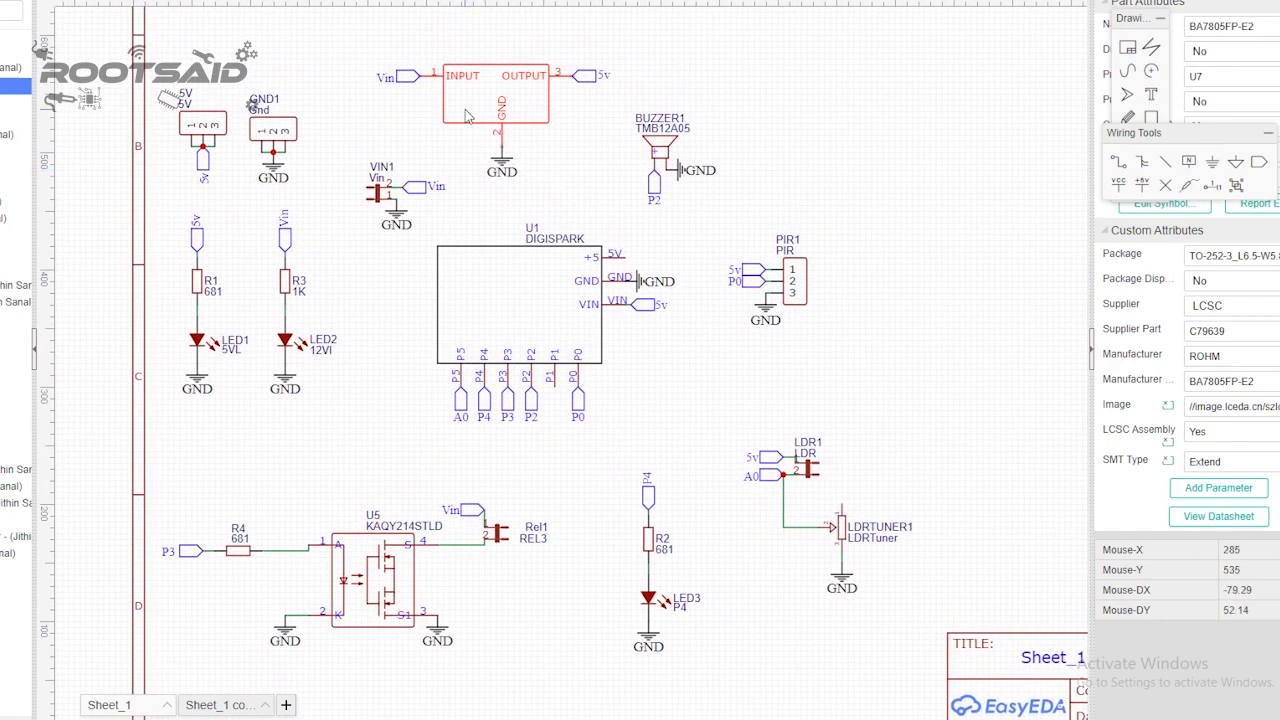
{"action": "mouse_move", "coordinate": [470, 120]}
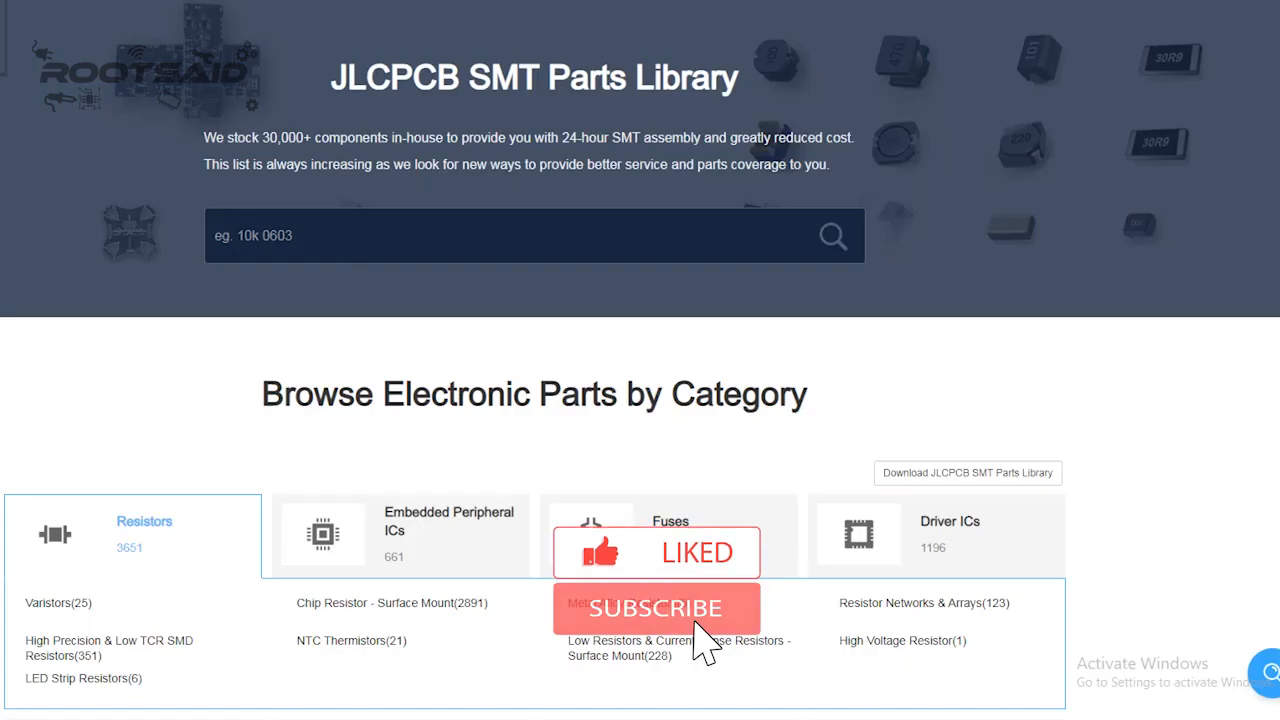
{"action": "scroll", "scroll_direction": "down", "scroll_amount": 3}
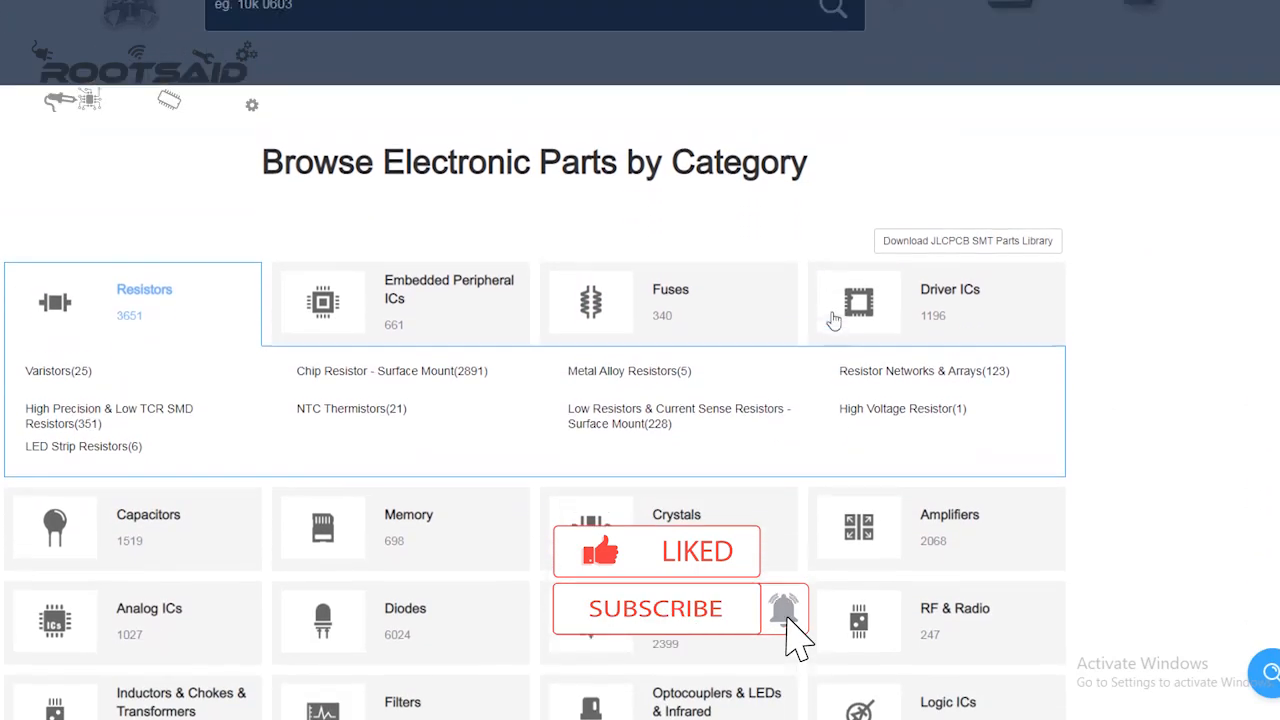
{"action": "scroll", "scroll_direction": "up", "scroll_amount": 3}
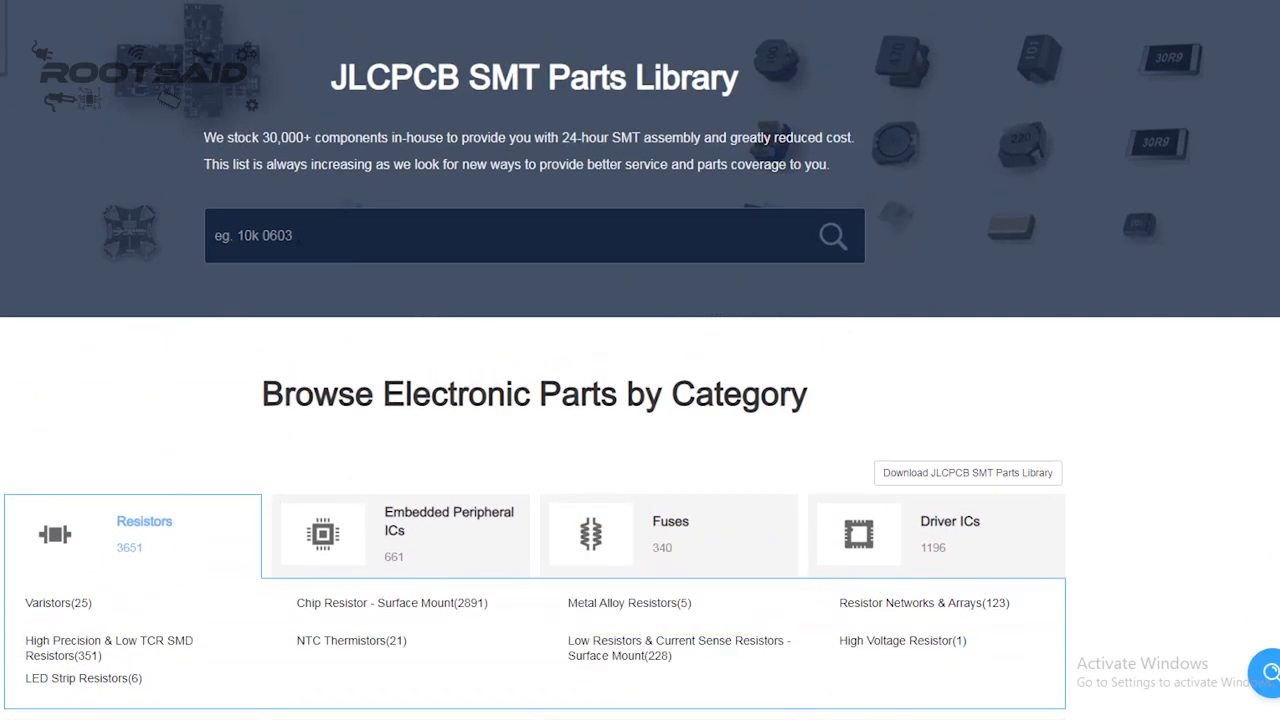
{"action": "left_click", "coordinate": [534, 235]}
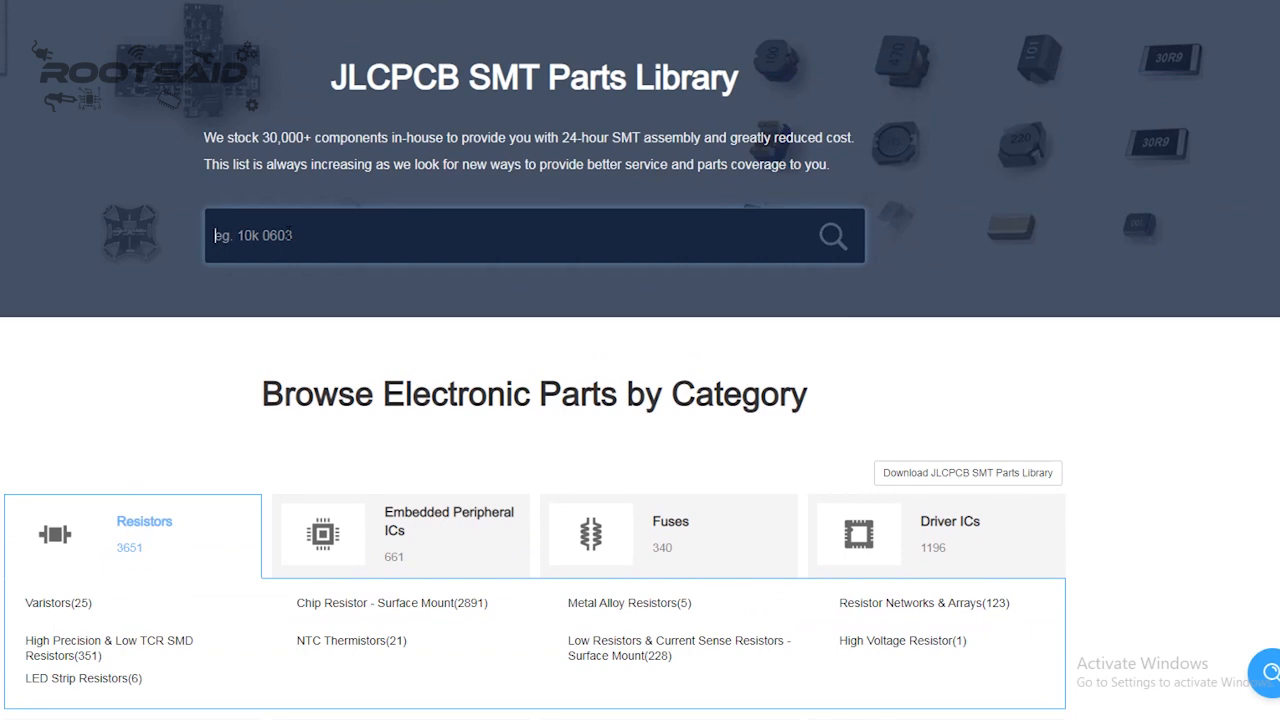
{"action": "type", "text": "solid state rel"}
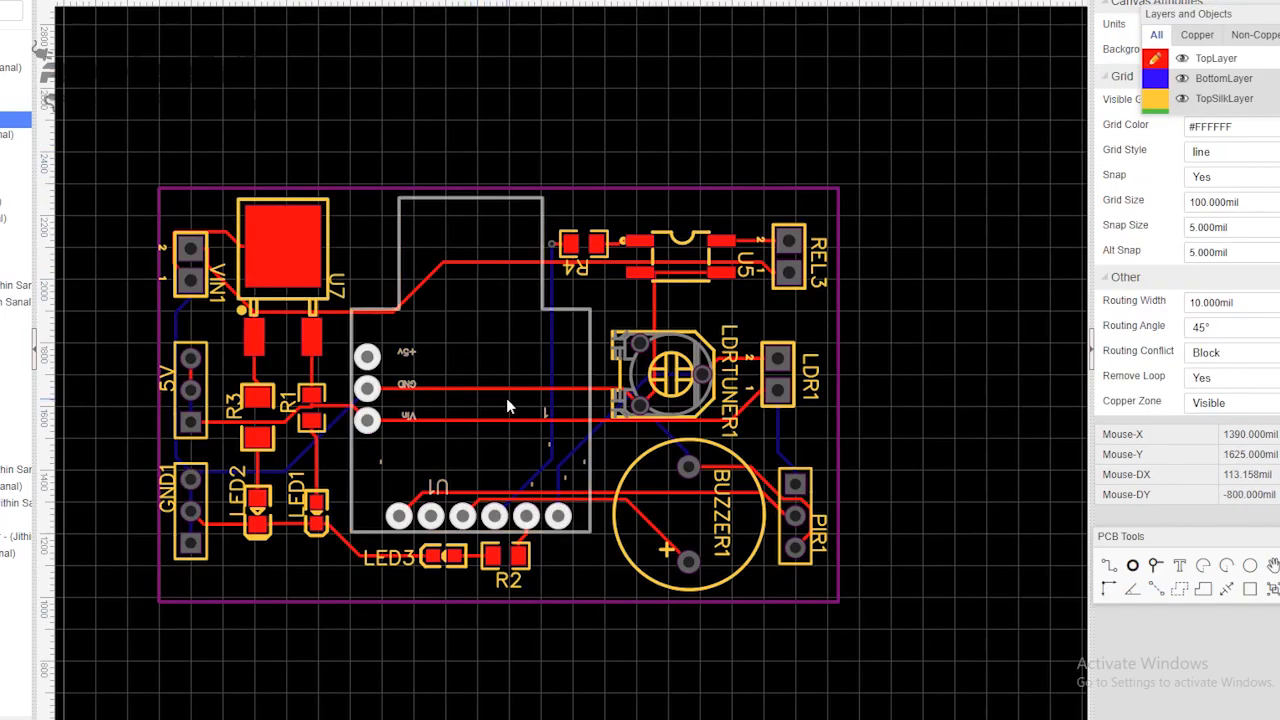
Step: Switch to the alarm schematic and export its bill of materials to a file
{"action": "left_click", "coordinate": [18, 17]}
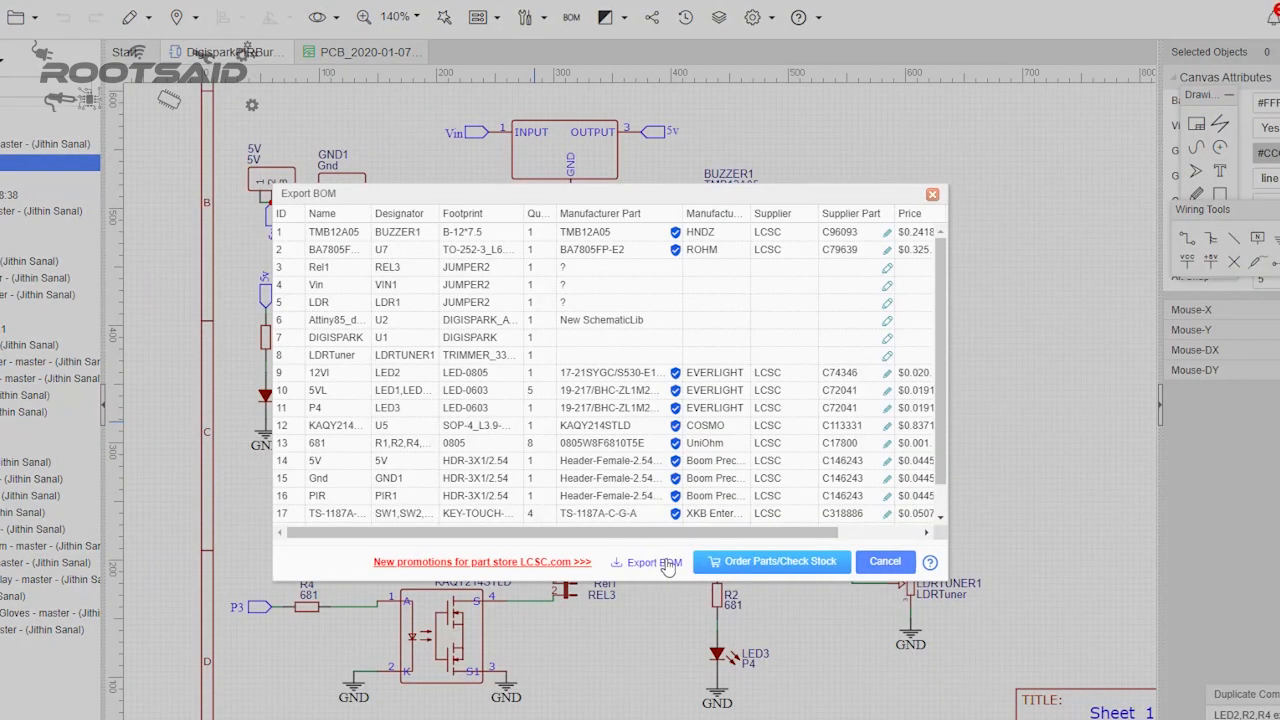
{"action": "left_click", "coordinate": [770, 561]}
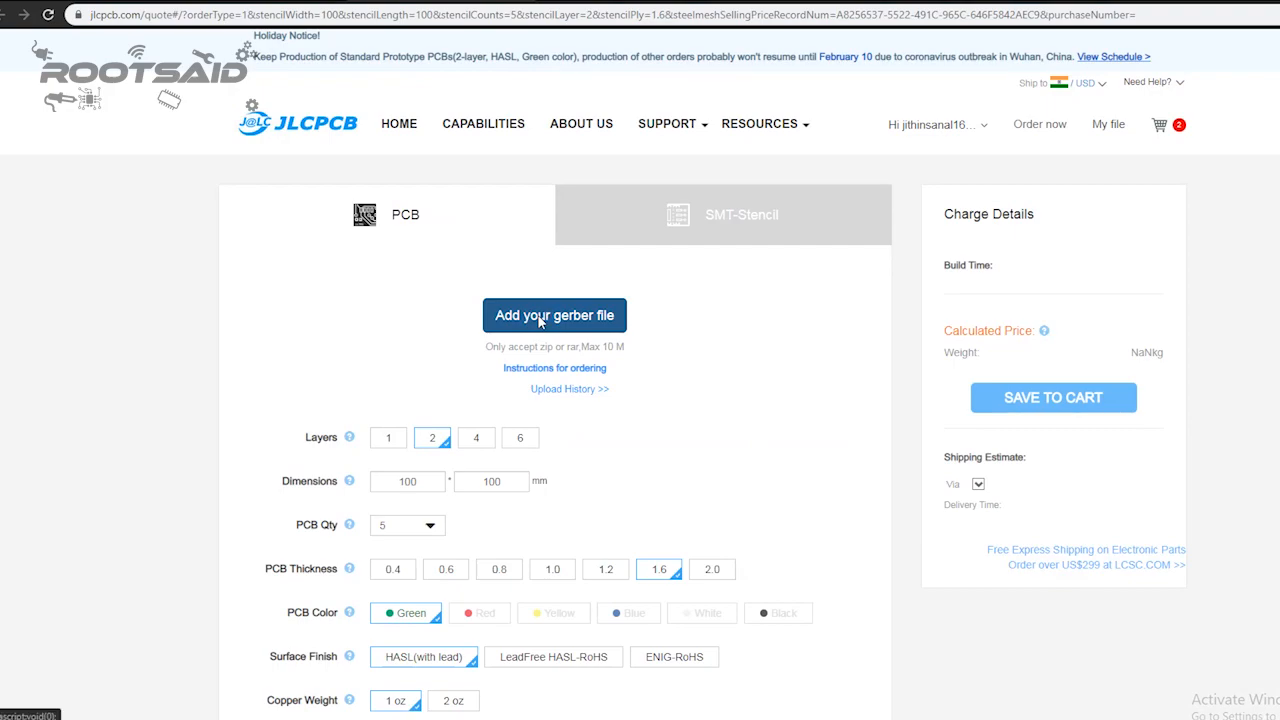
Step: Upload the Gerber zip for a $4 quote and switch on SMT Assembly
{"action": "left_click", "coordinate": [555, 315]}
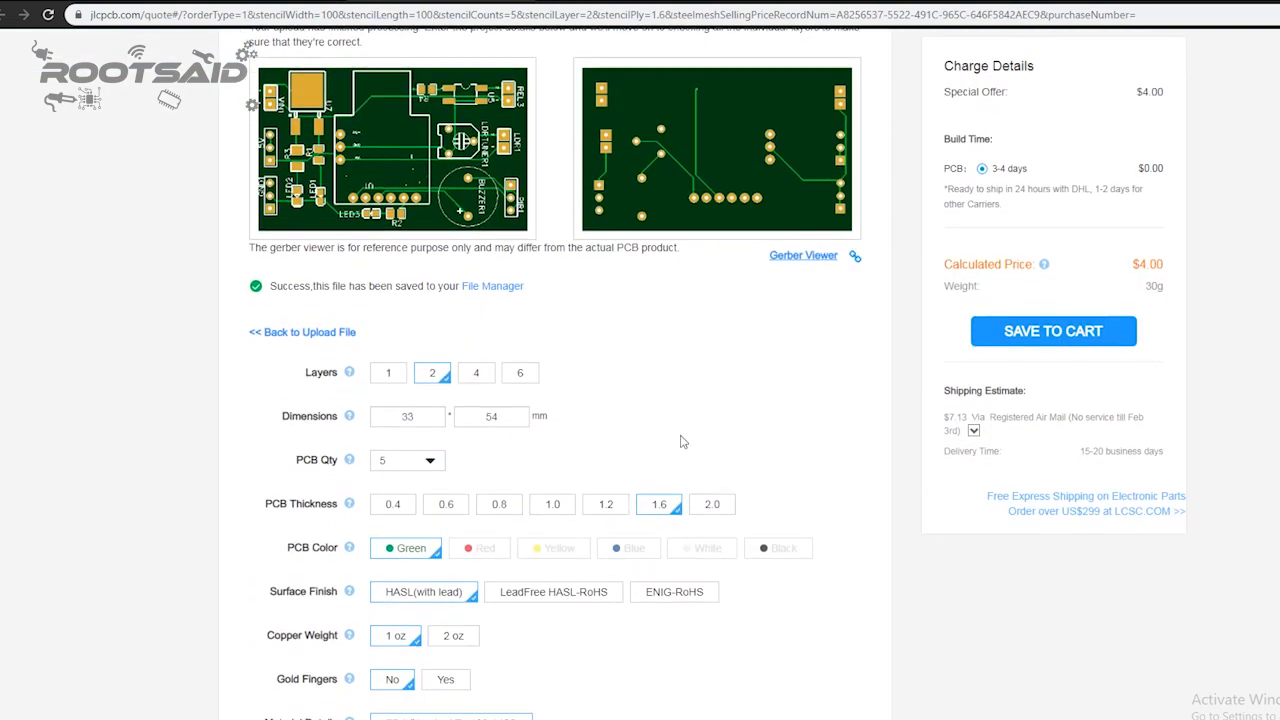
{"action": "scroll", "scroll_direction": "down", "scroll_amount": 3}
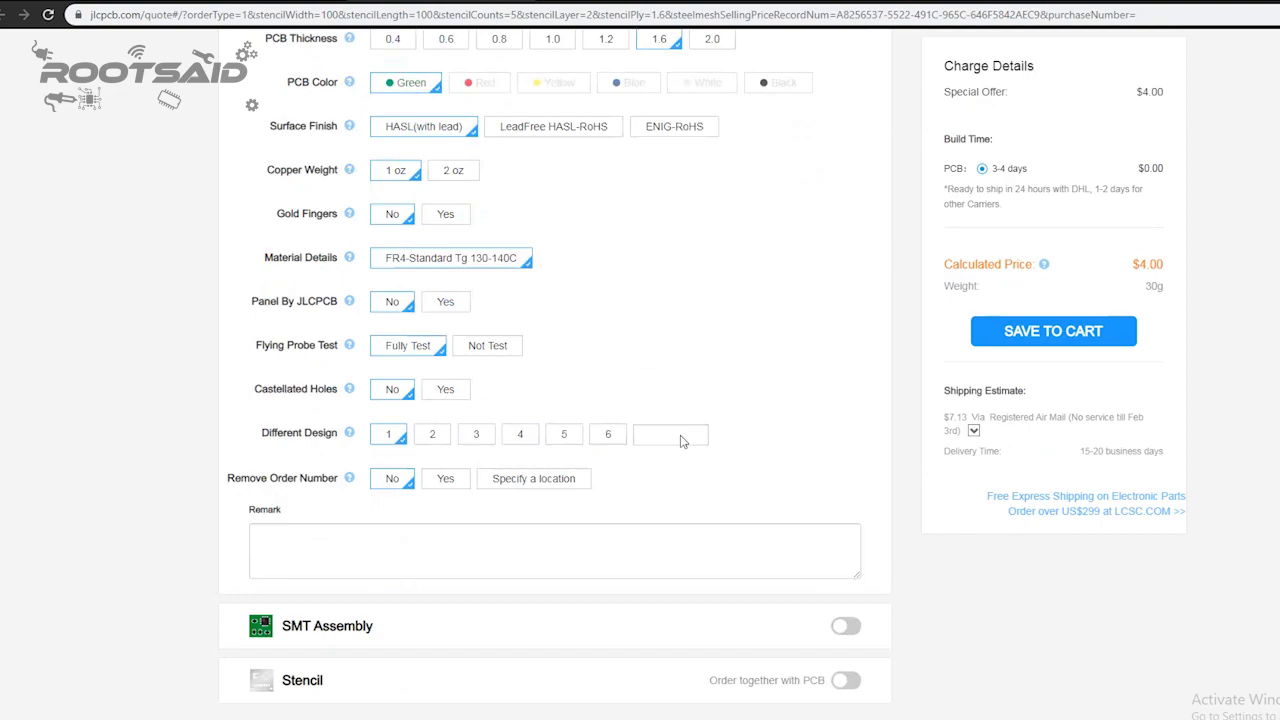
{"action": "scroll", "scroll_direction": "down", "scroll_amount": 3}
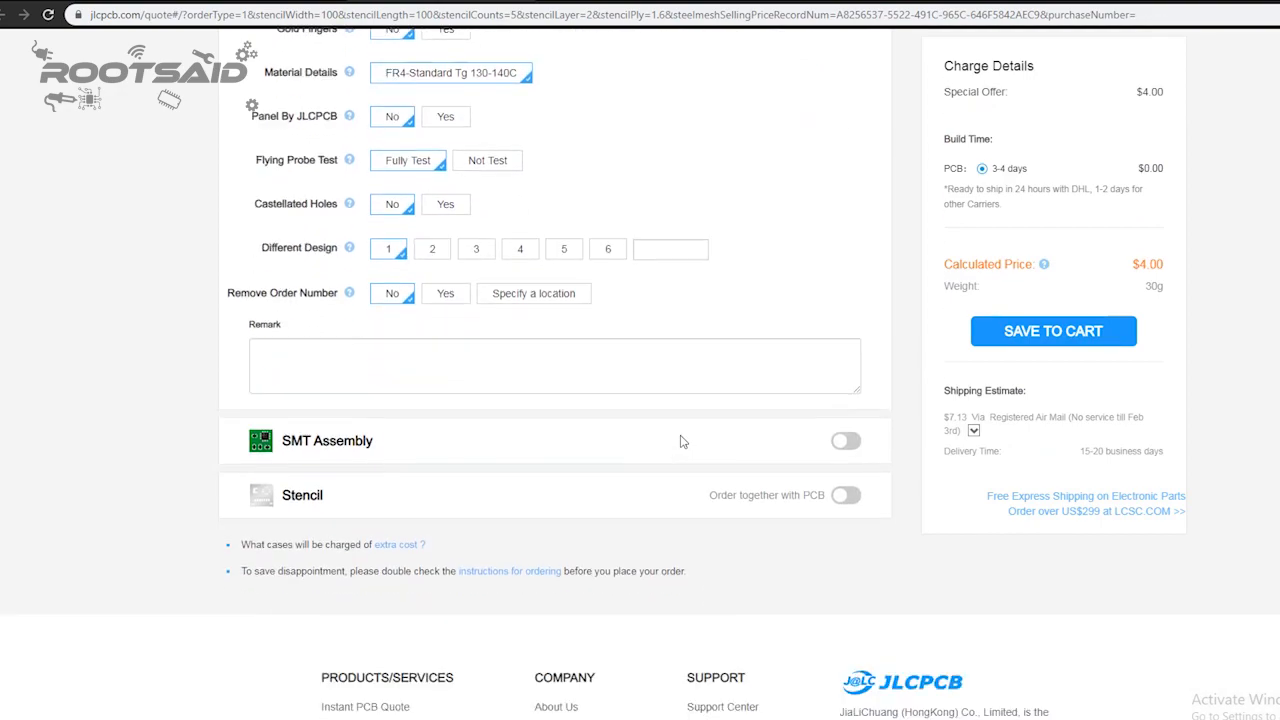
{"action": "left_click", "coordinate": [845, 440]}
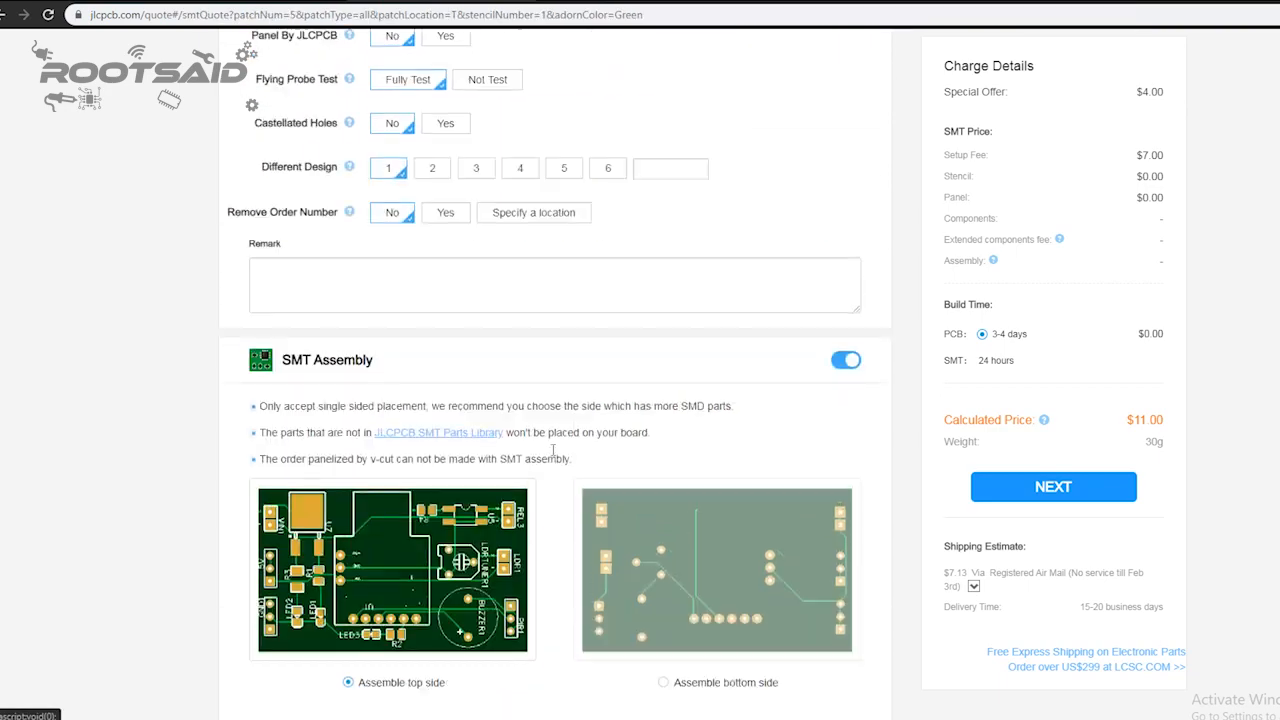
Step: Continue through assembly setup, adding the BOM and CPL csv files
{"action": "left_click", "coordinate": [1052, 486]}
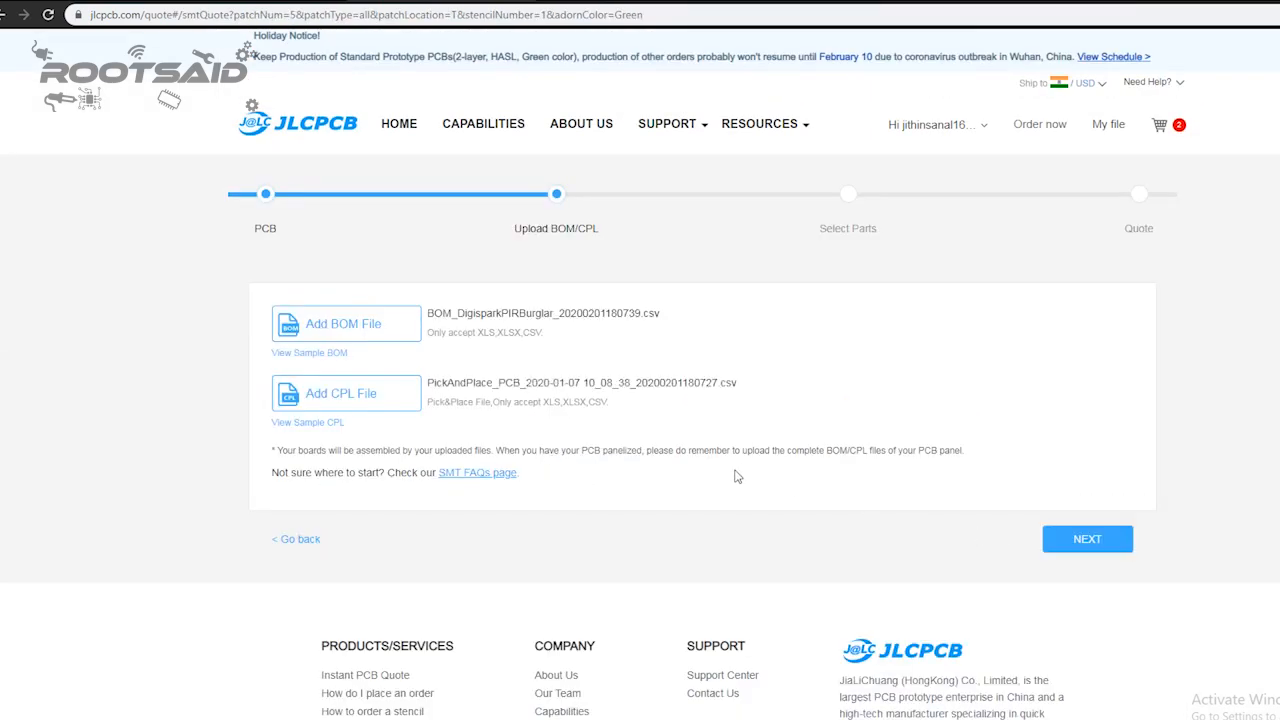
{"action": "mouse_move", "coordinate": [458, 397]}
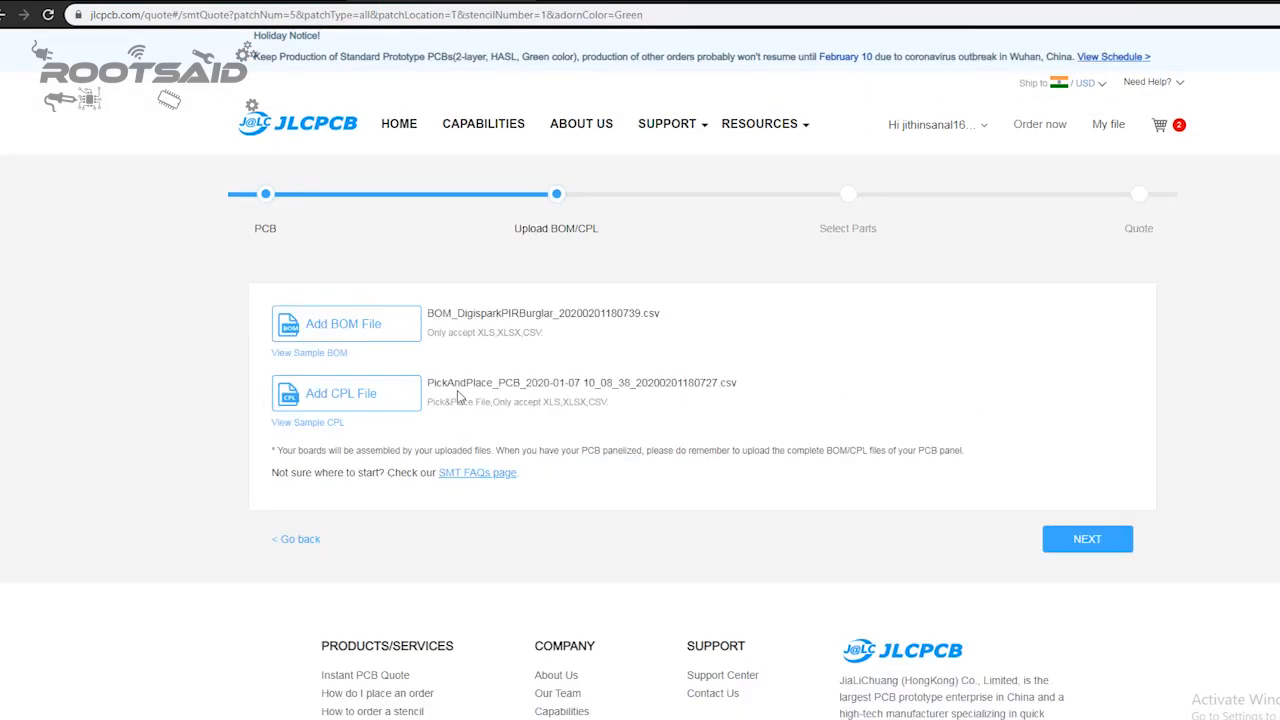
{"action": "left_click", "coordinate": [1087, 539]}
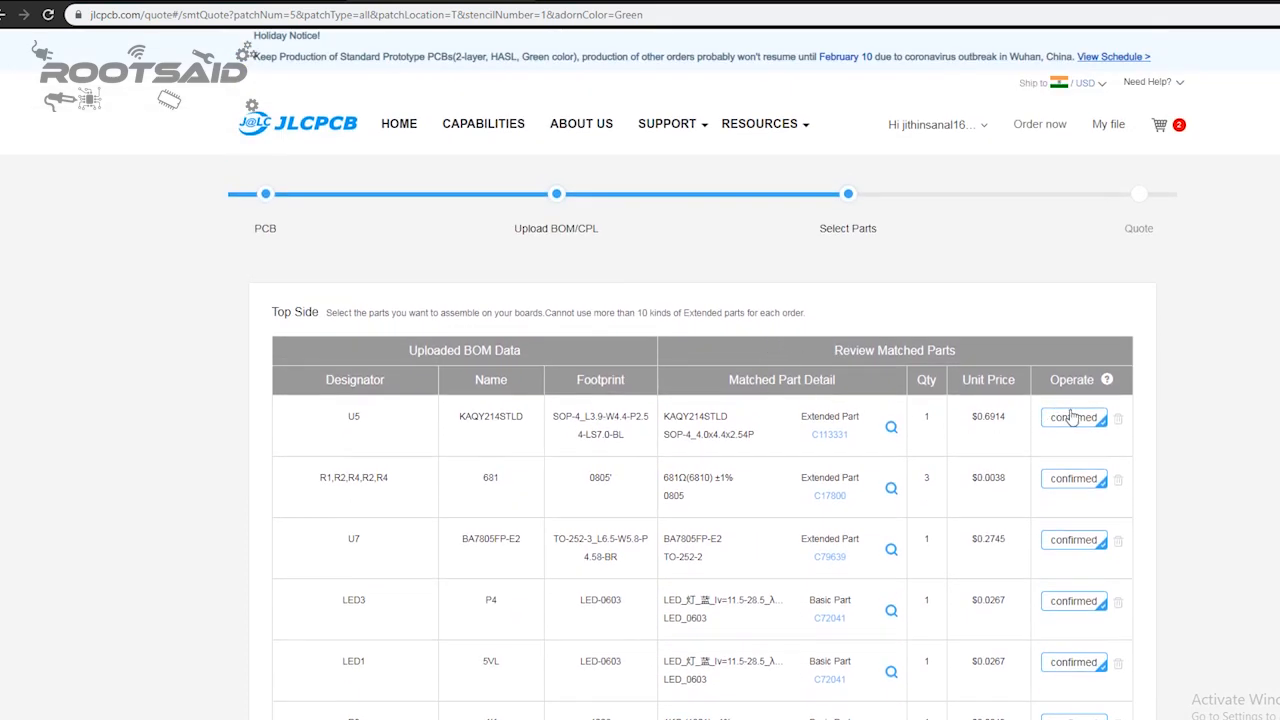
Step: Accept the matched parts and save the $27.68 assembled order to the cart, then view it
{"action": "scroll", "scroll_direction": "down", "scroll_amount": 3}
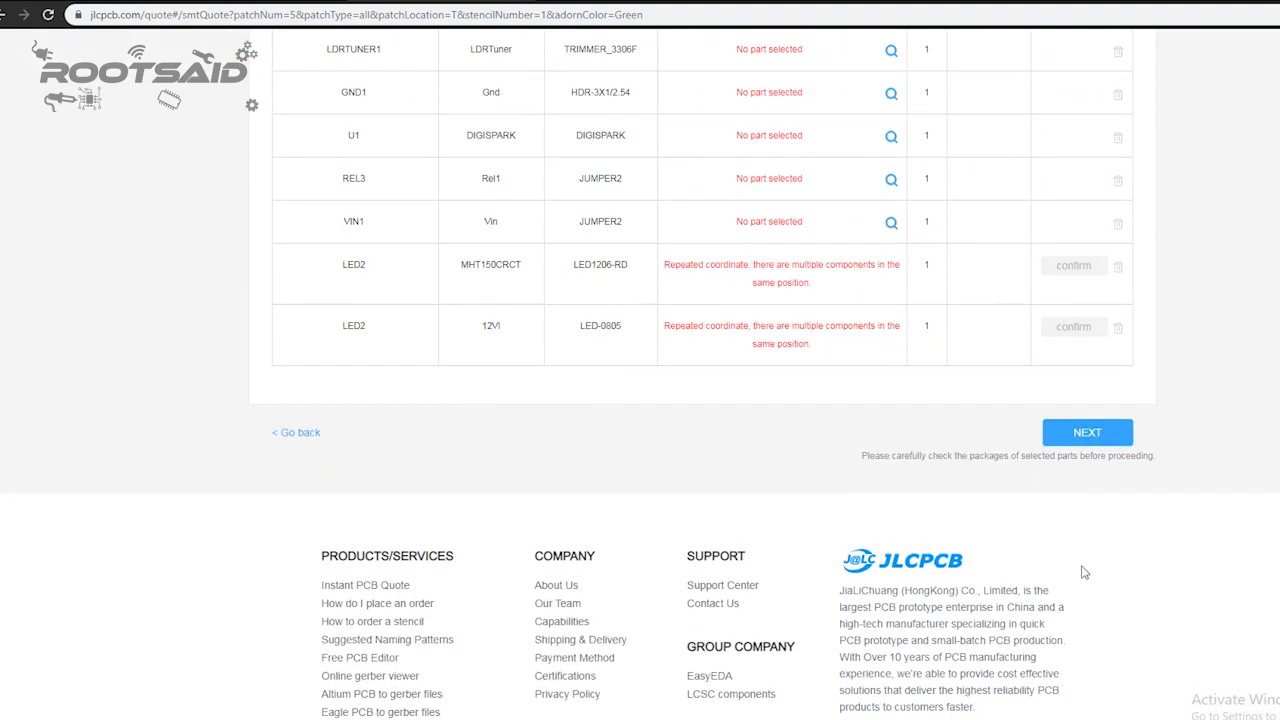
{"action": "left_click", "coordinate": [1086, 432]}
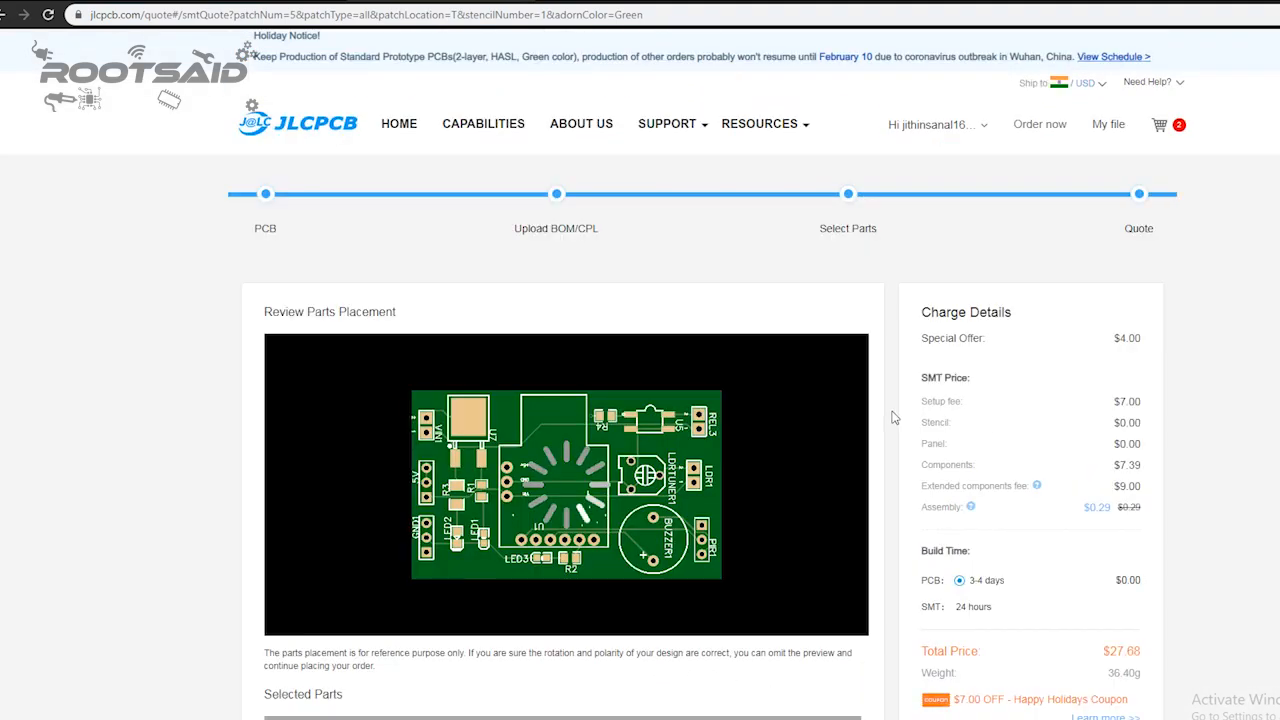
{"action": "scroll", "scroll_direction": "down", "scroll_amount": 3}
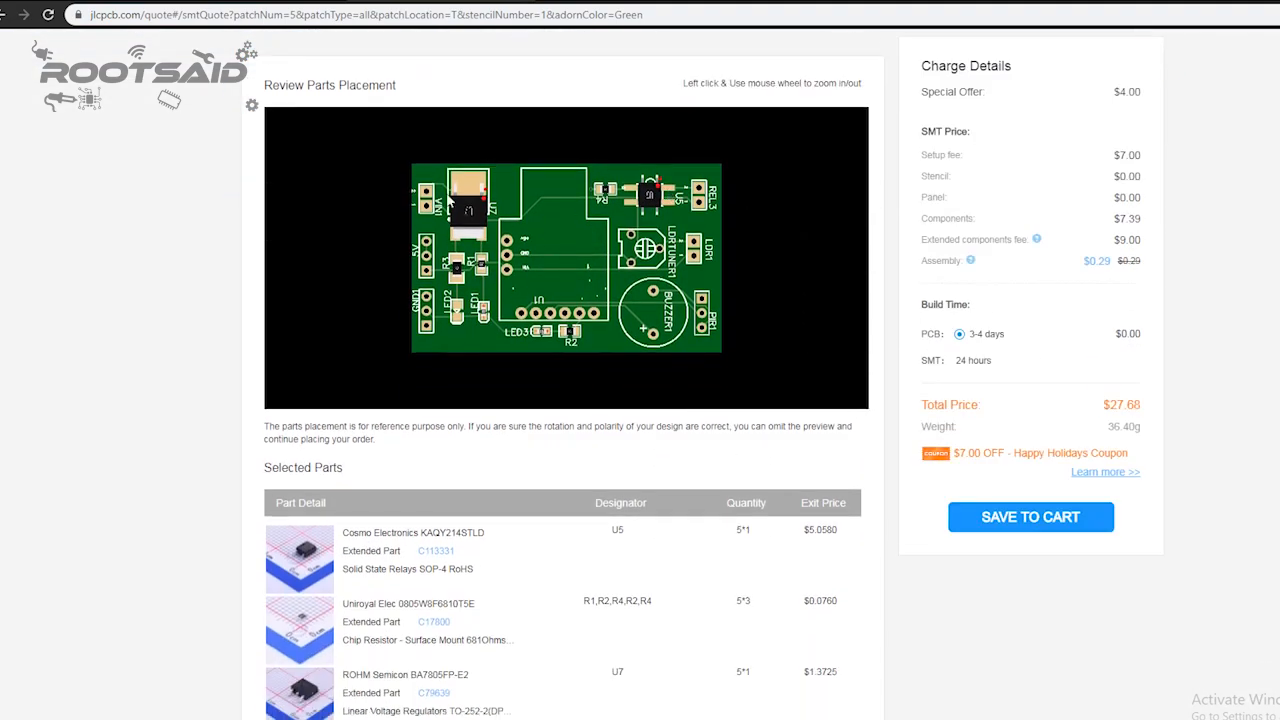
{"action": "scroll", "scroll_direction": "down", "scroll_amount": 3}
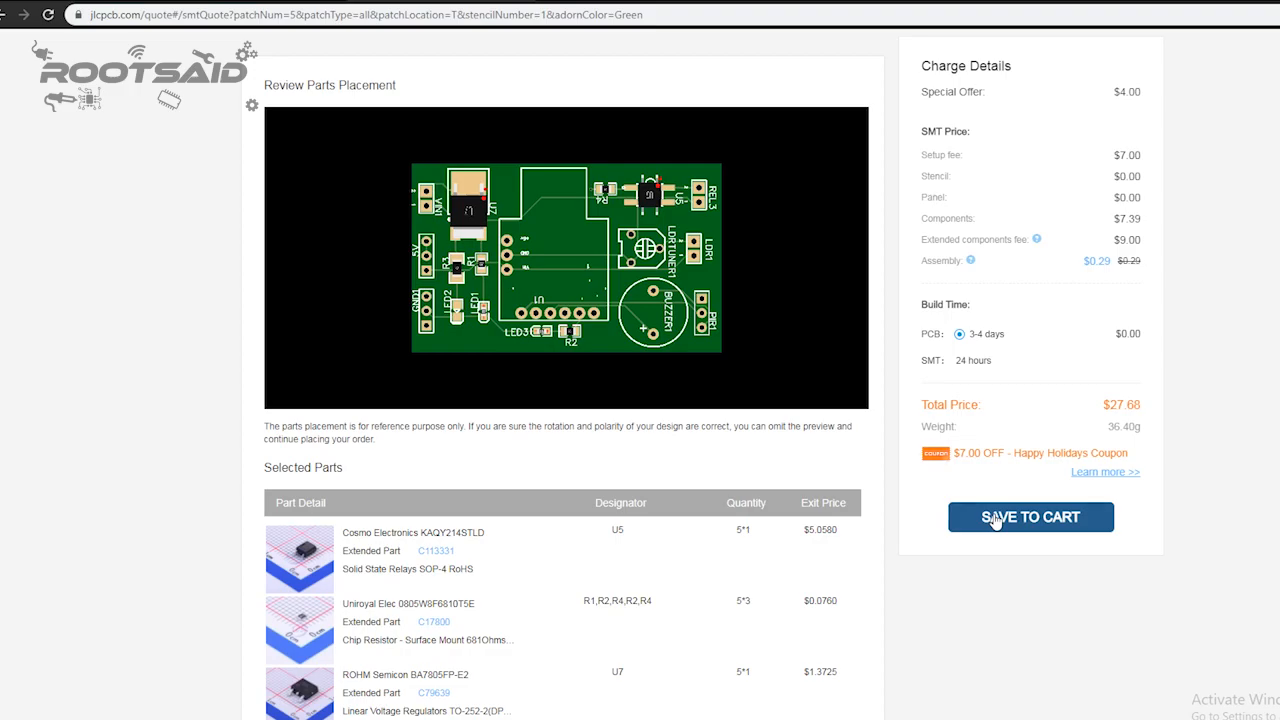
{"action": "left_click", "coordinate": [1030, 517]}
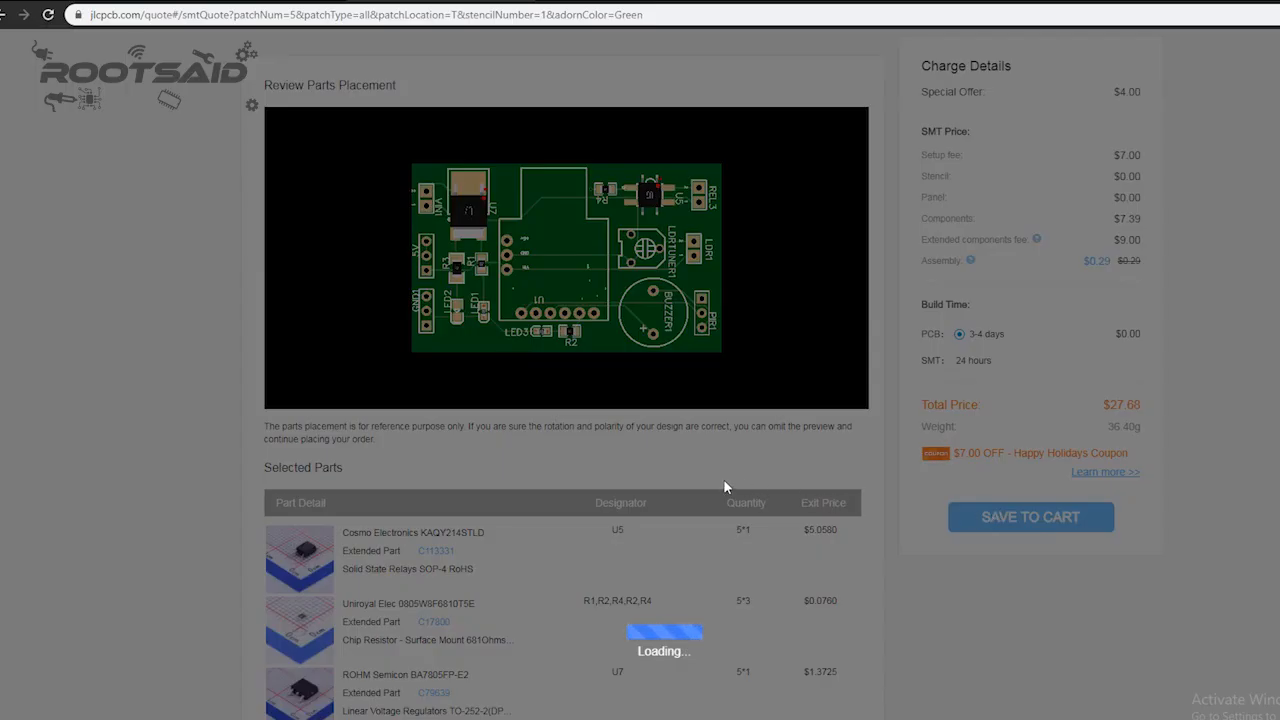
{"action": "left_click", "coordinate": [1030, 517]}
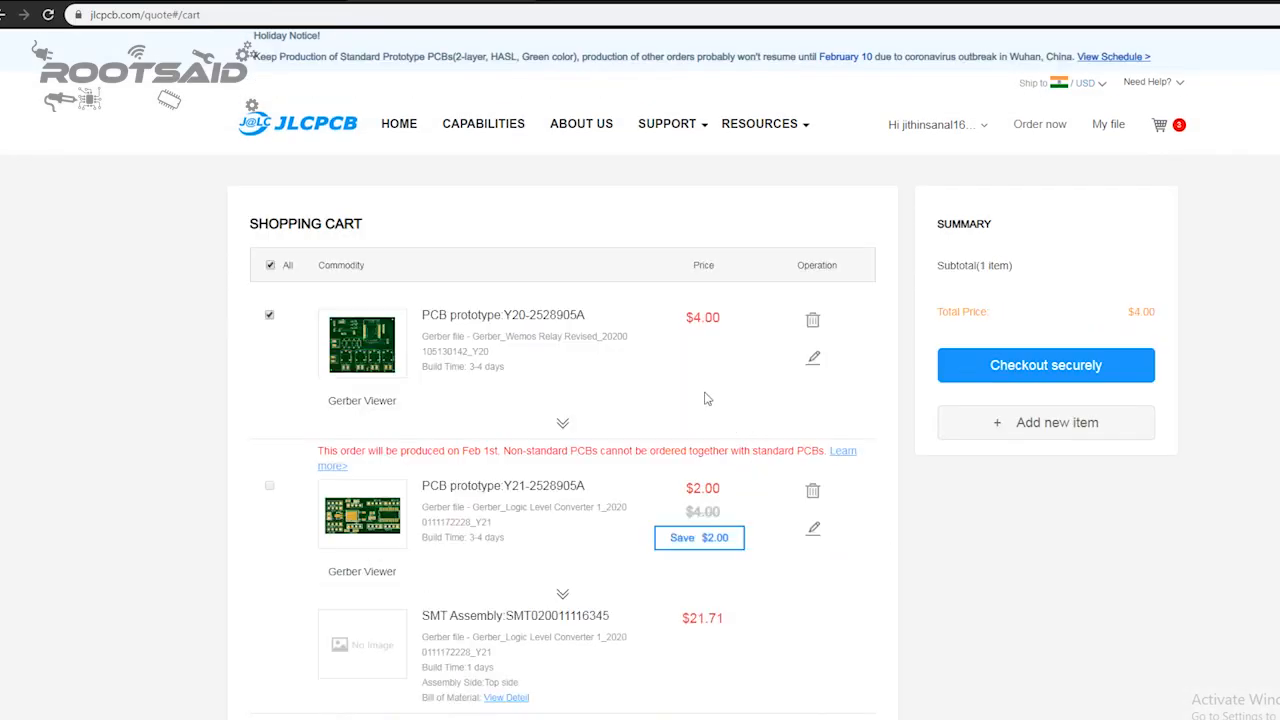
{"action": "mouse_move", "coordinate": [688, 416]}
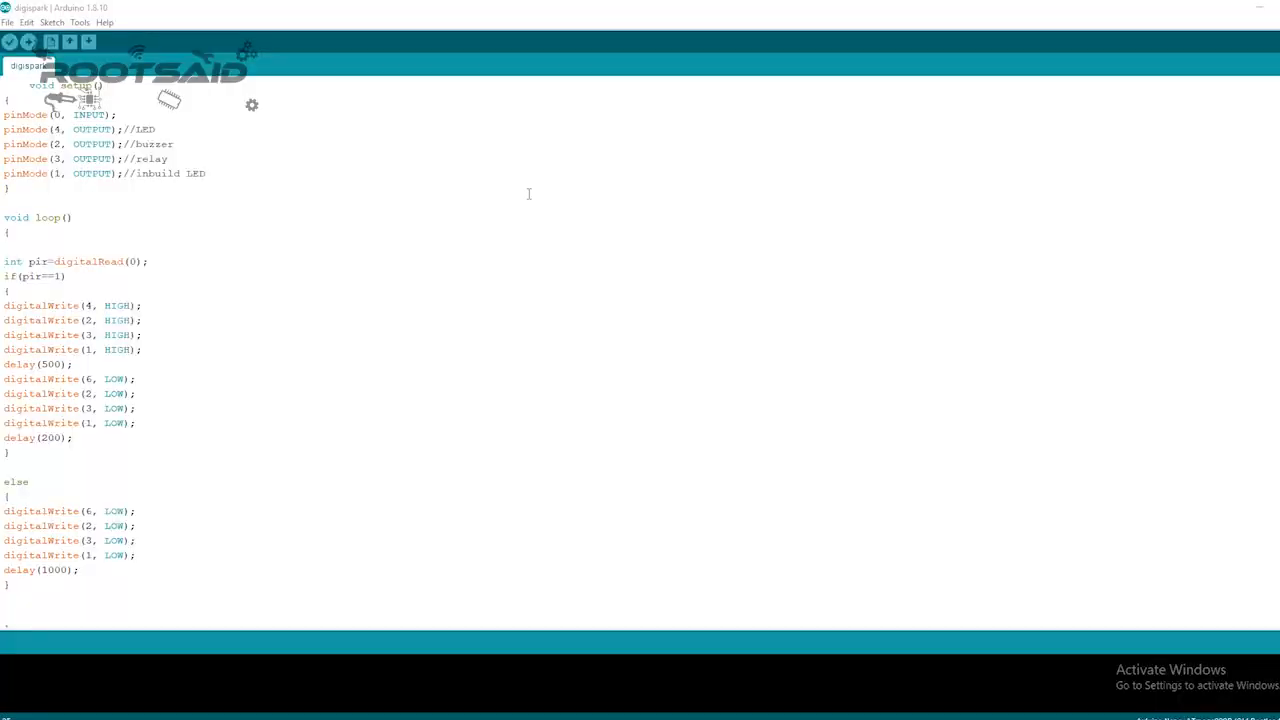
Step: Select Digispark (Default - 16.5mhz) as the target board
{"action": "left_click", "coordinate": [80, 22]}
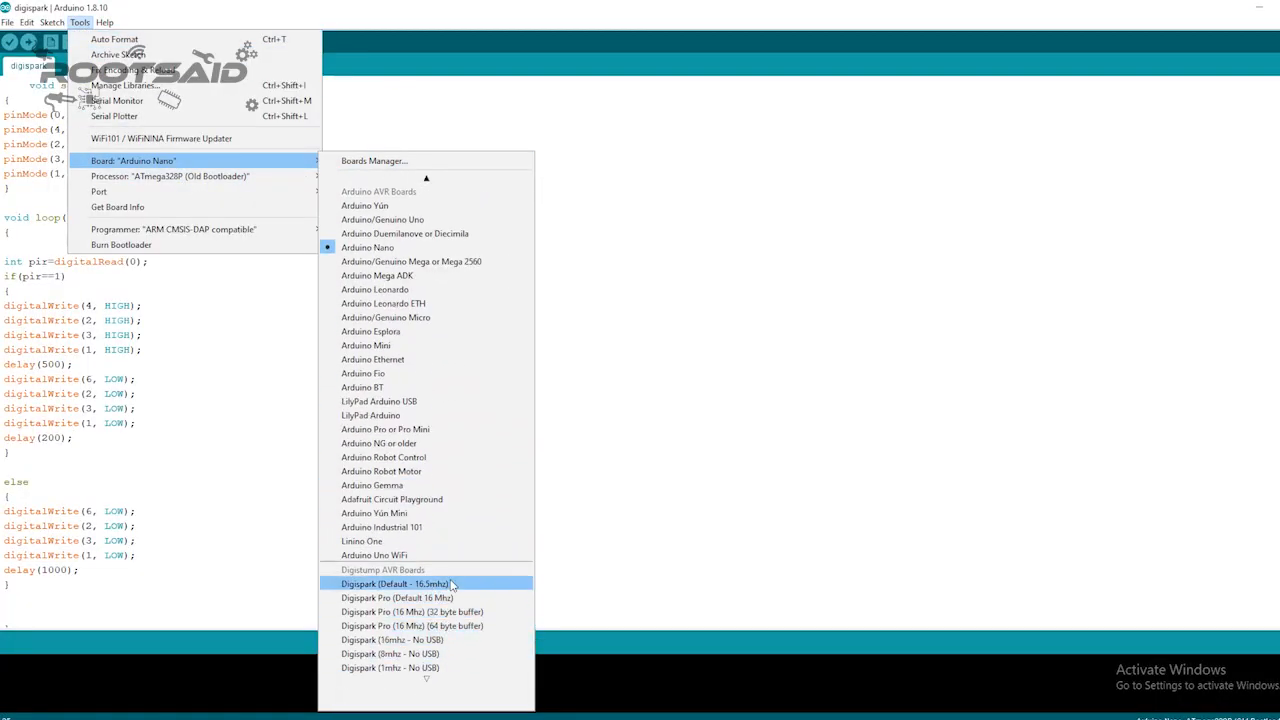
{"action": "left_click", "coordinate": [393, 583]}
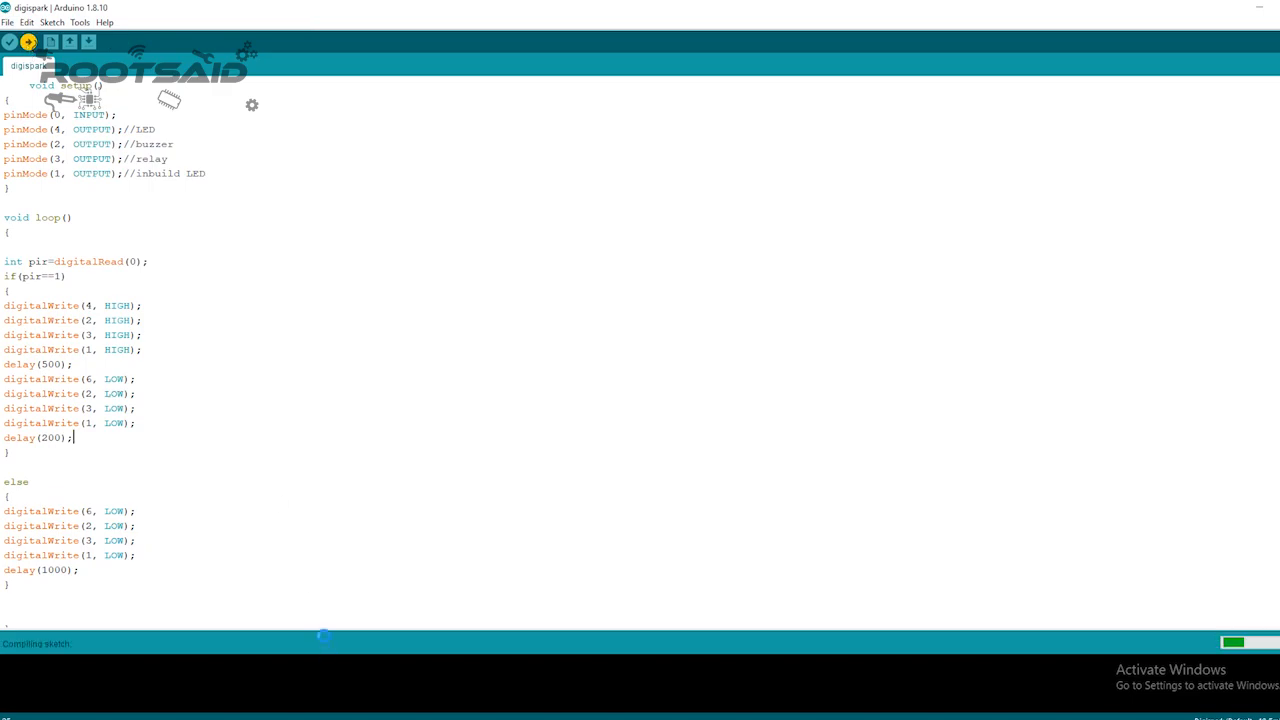